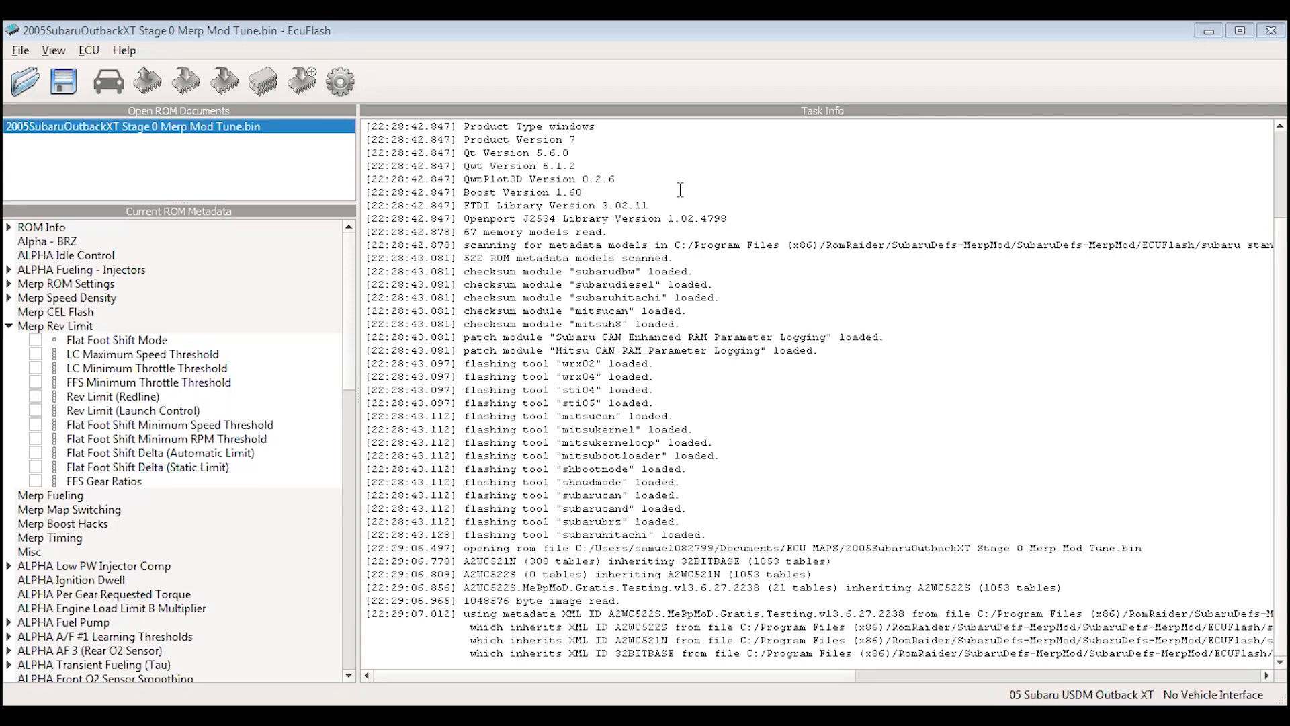
mouse_move(294, 298)
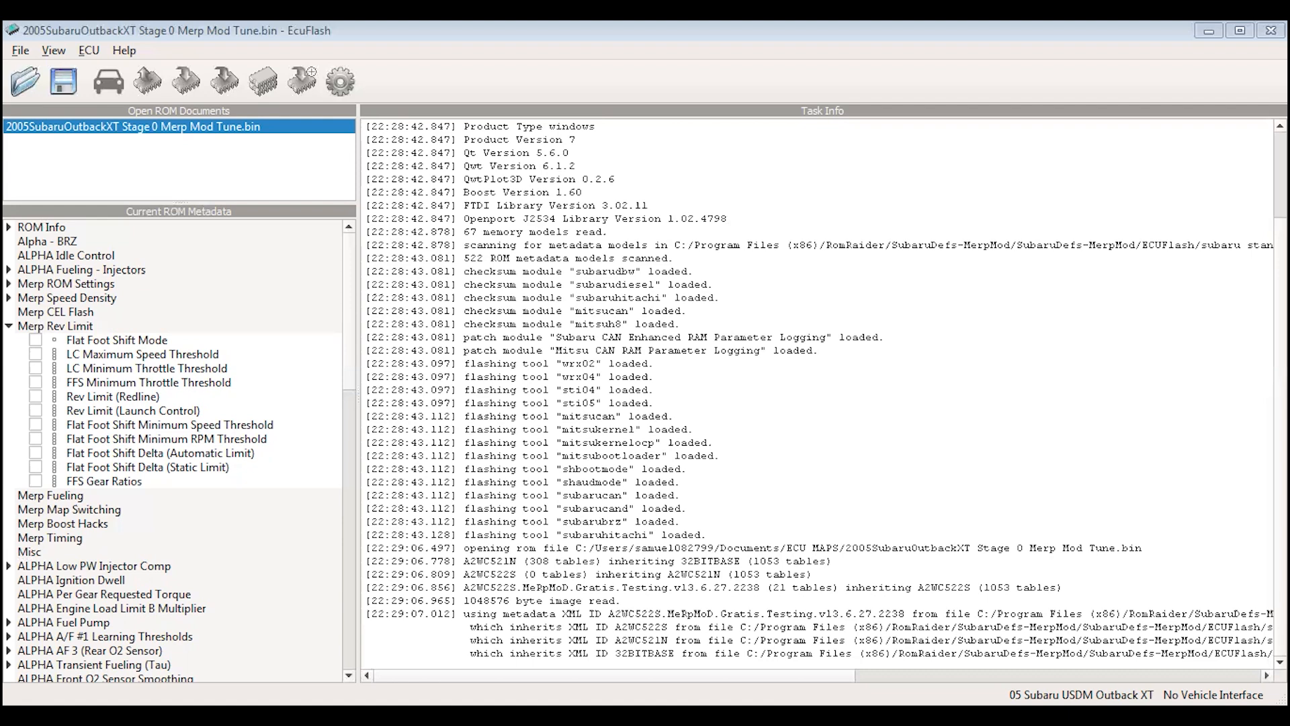
mouse_move(23, 622)
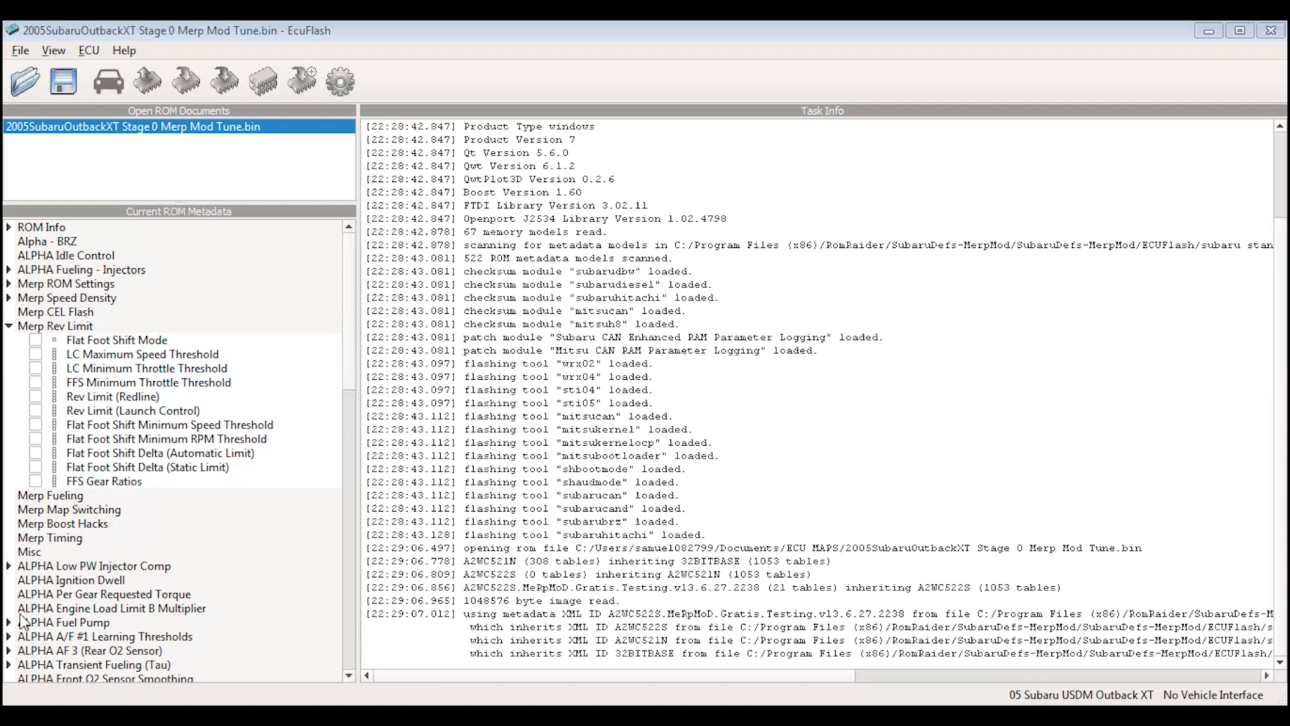
mouse_move(104, 311)
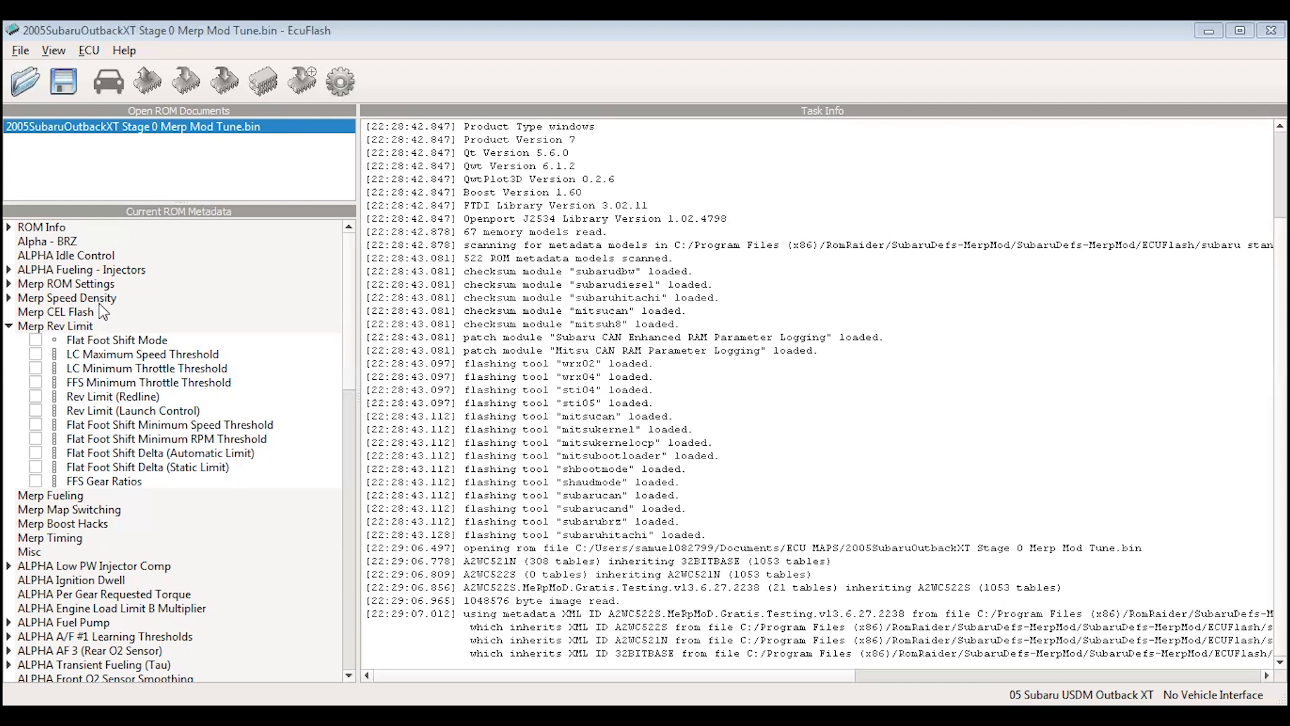
mouse_move(57, 319)
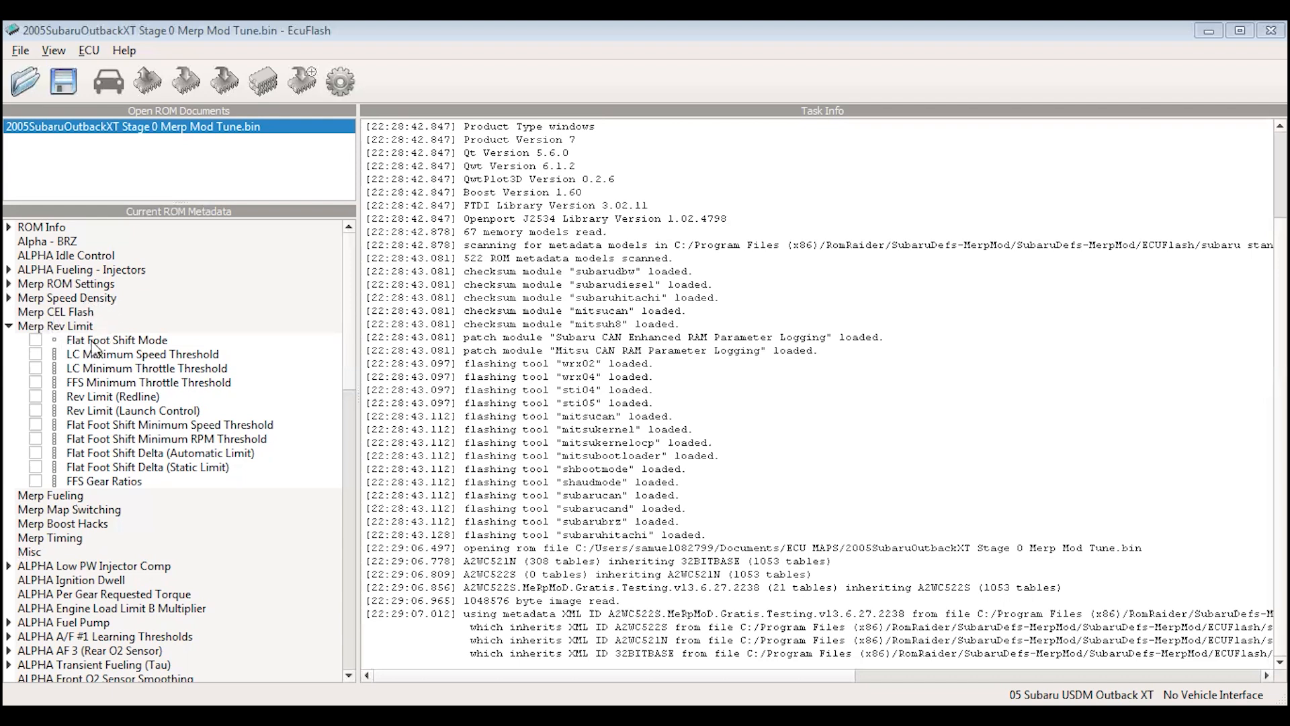
mouse_move(112, 422)
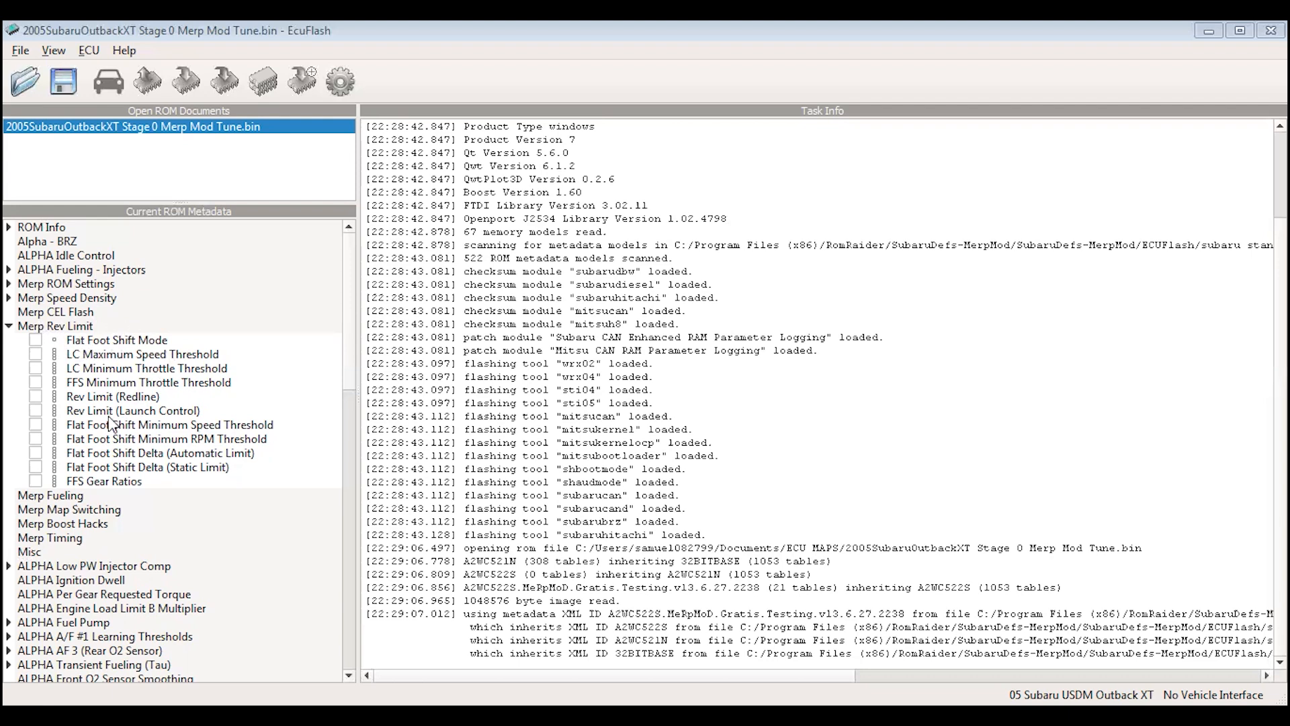
mouse_move(89, 371)
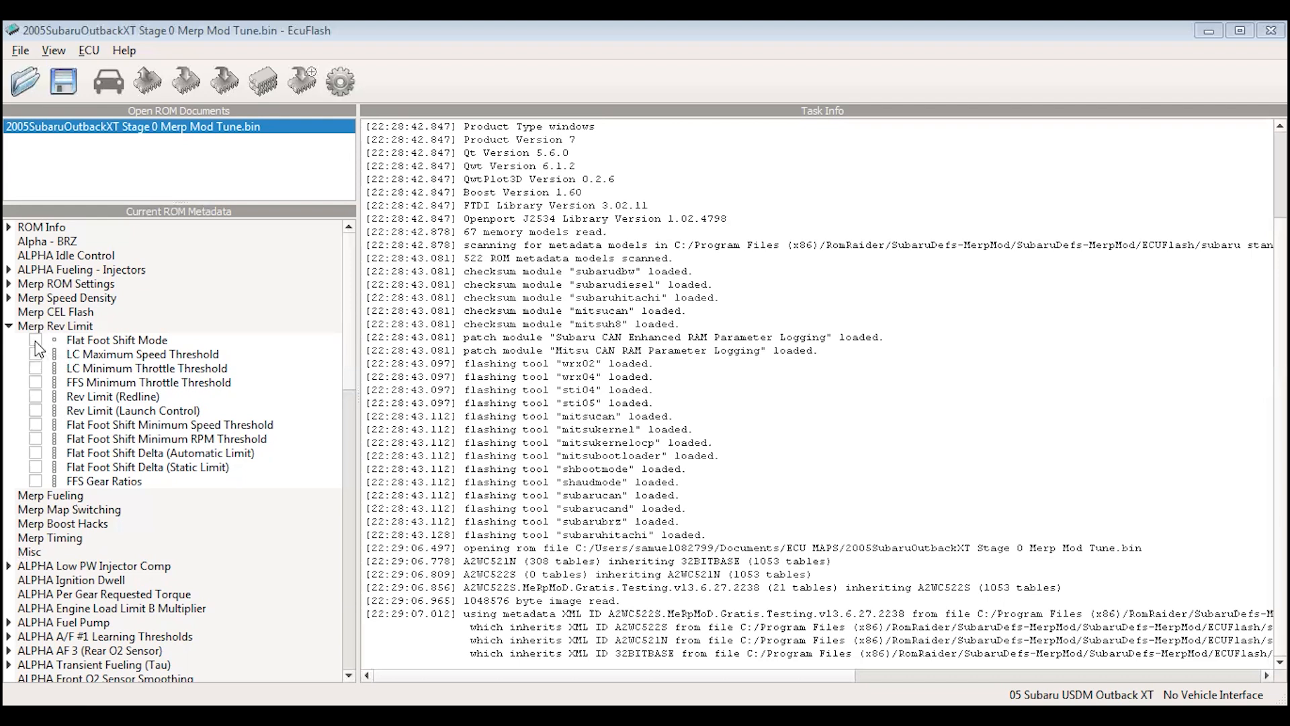
Review the launch control rev limit table and close it.
double_click(117, 340)
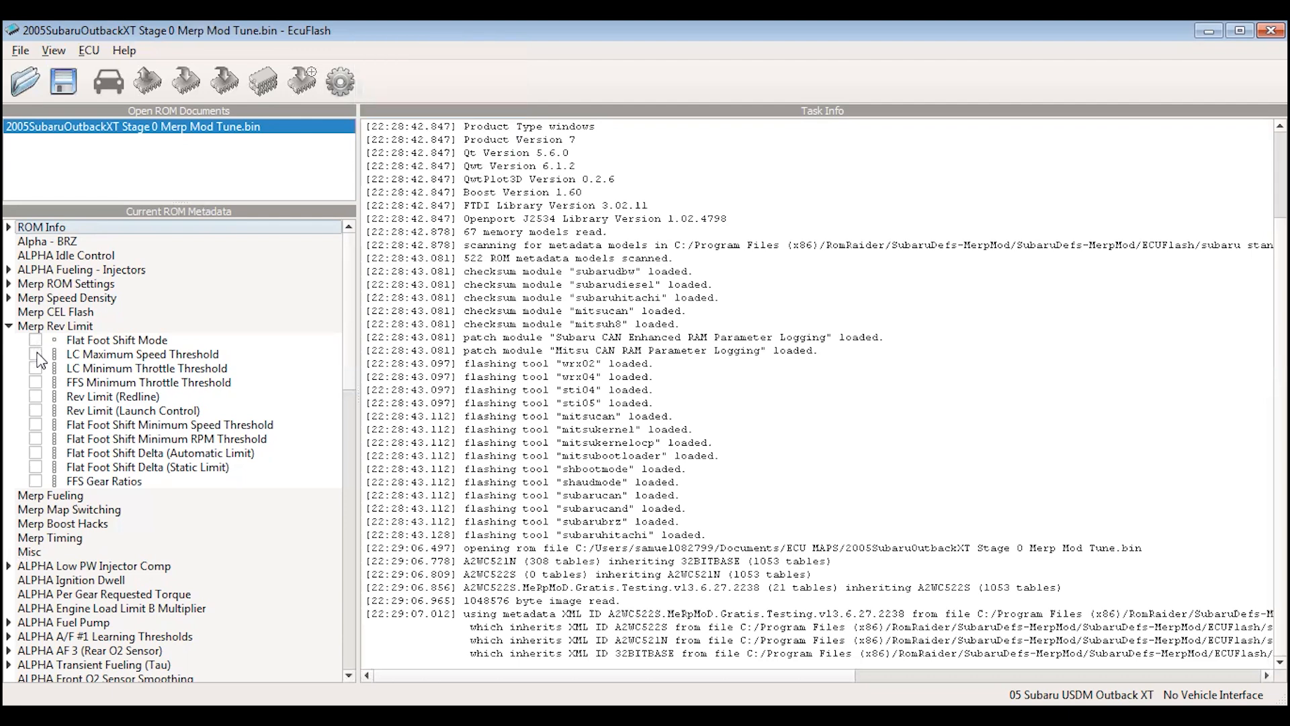
mouse_move(45, 371)
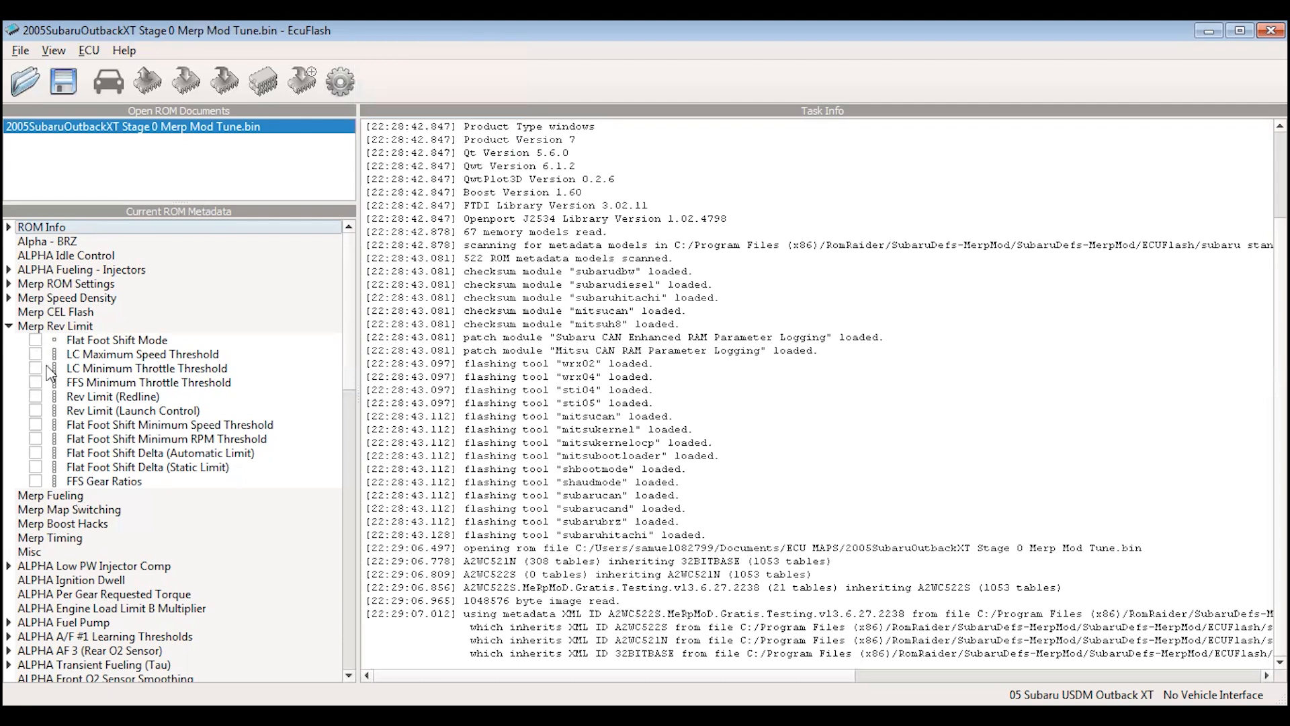
mouse_move(42, 421)
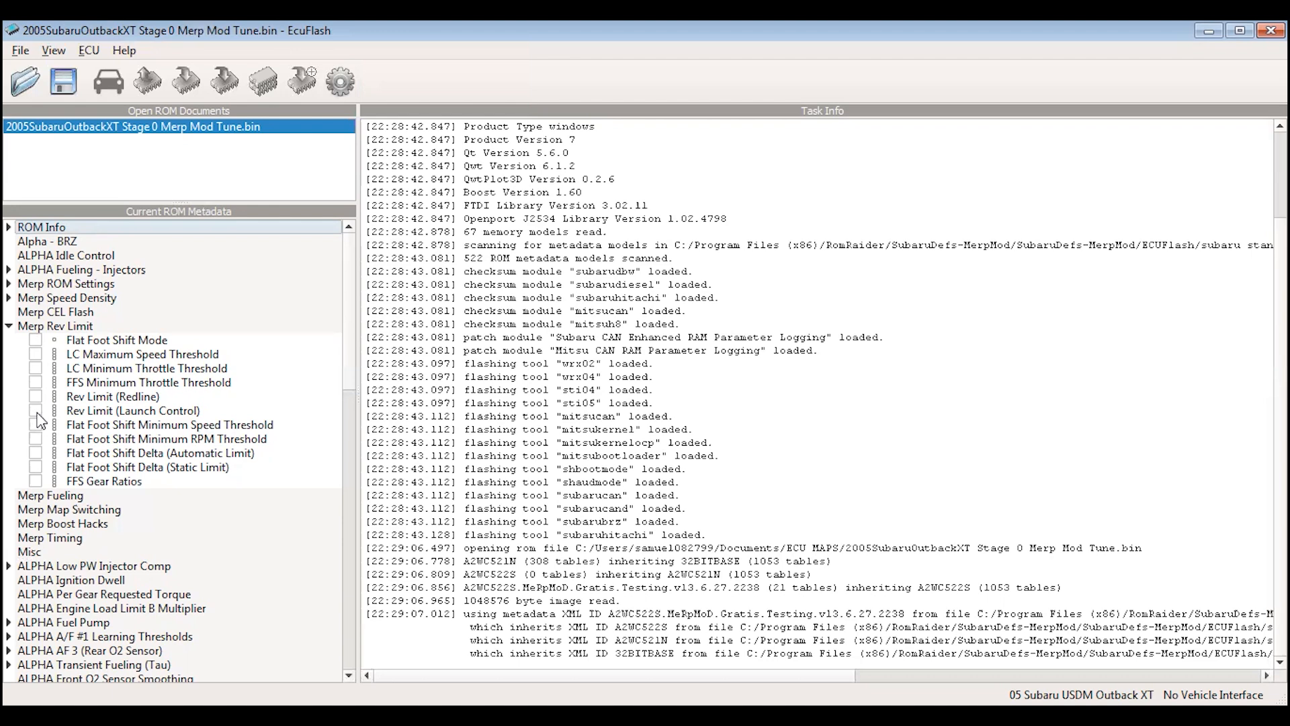
left_click(36, 410)
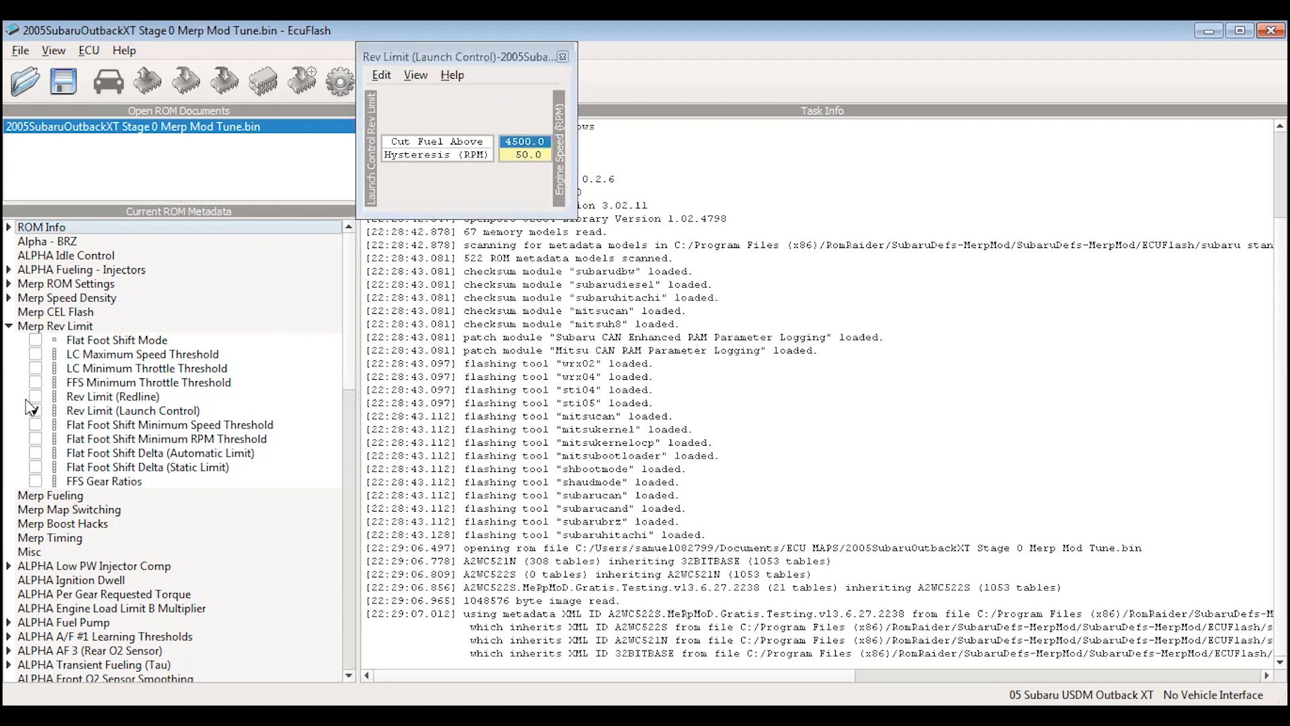
left_click(562, 56)
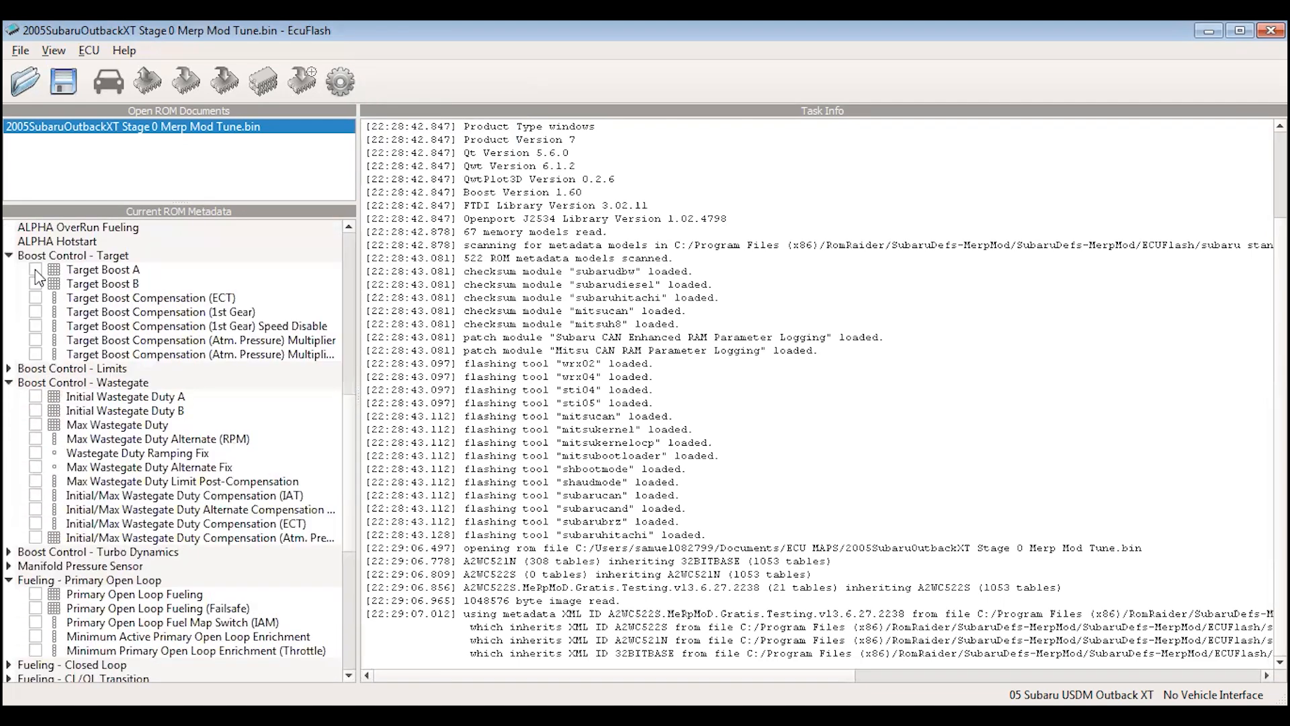
Show the Target Boost A table by engine speed and throttle angle.
double_click(102, 268)
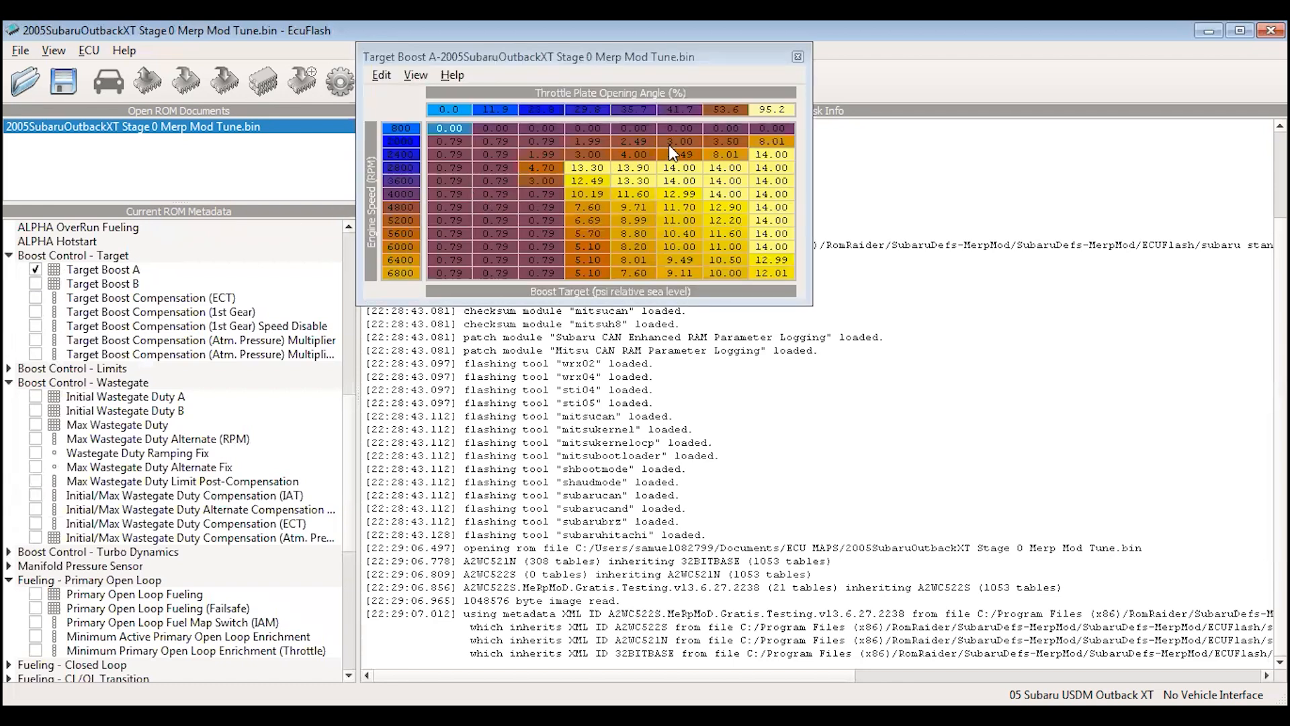
mouse_move(774, 178)
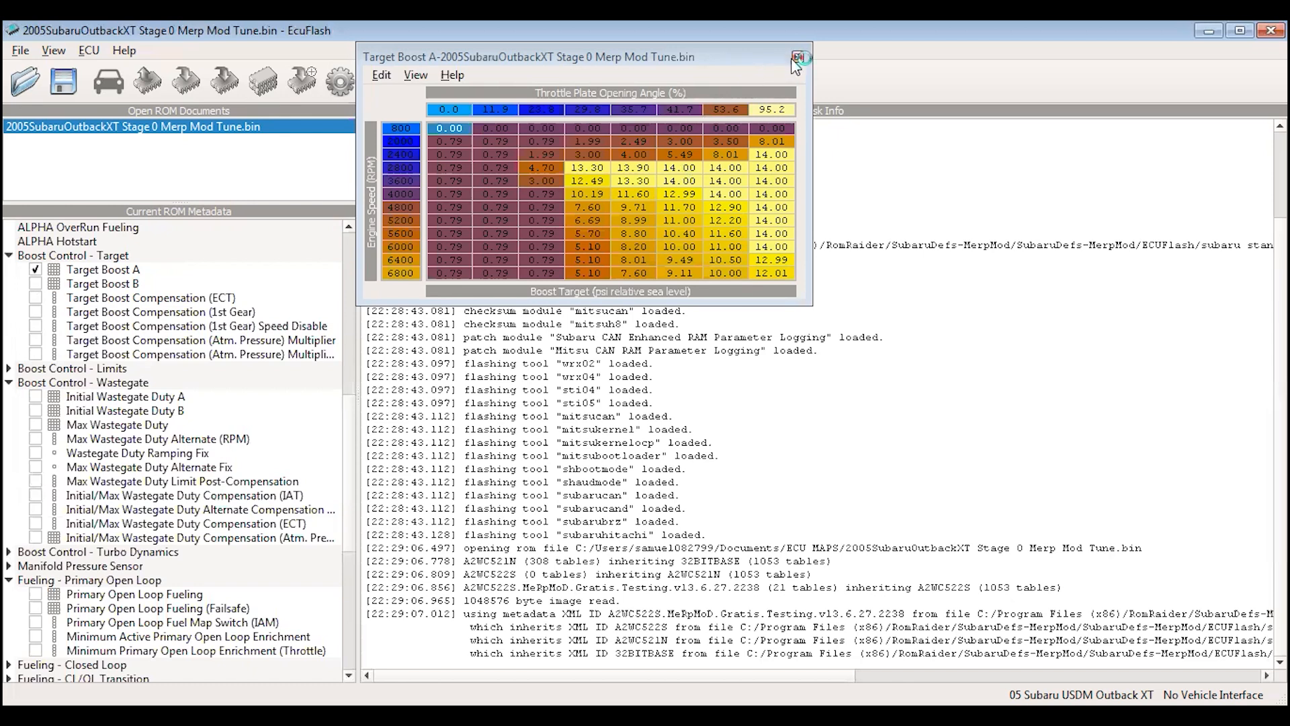
Review Initial Wastegate Duty A, Initial Wastegate Duty B and Max Wastegate Duty, then close them.
left_click(798, 56)
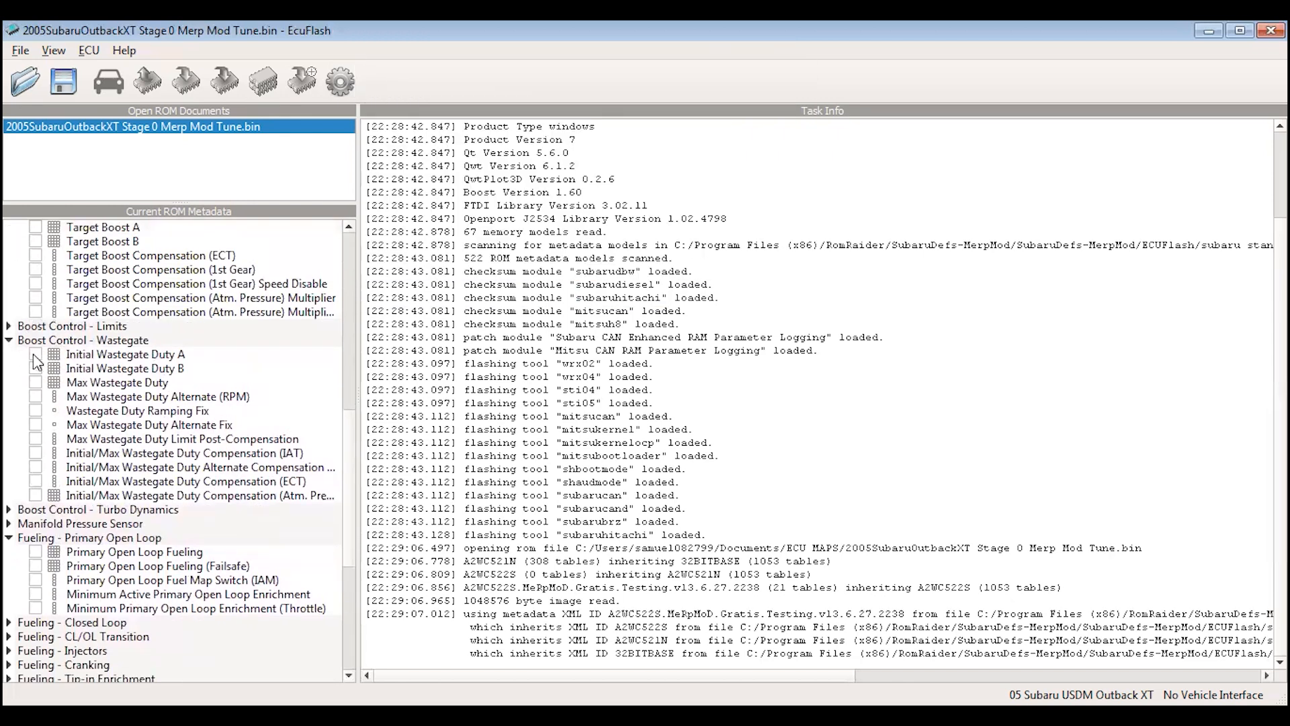
double_click(123, 353)
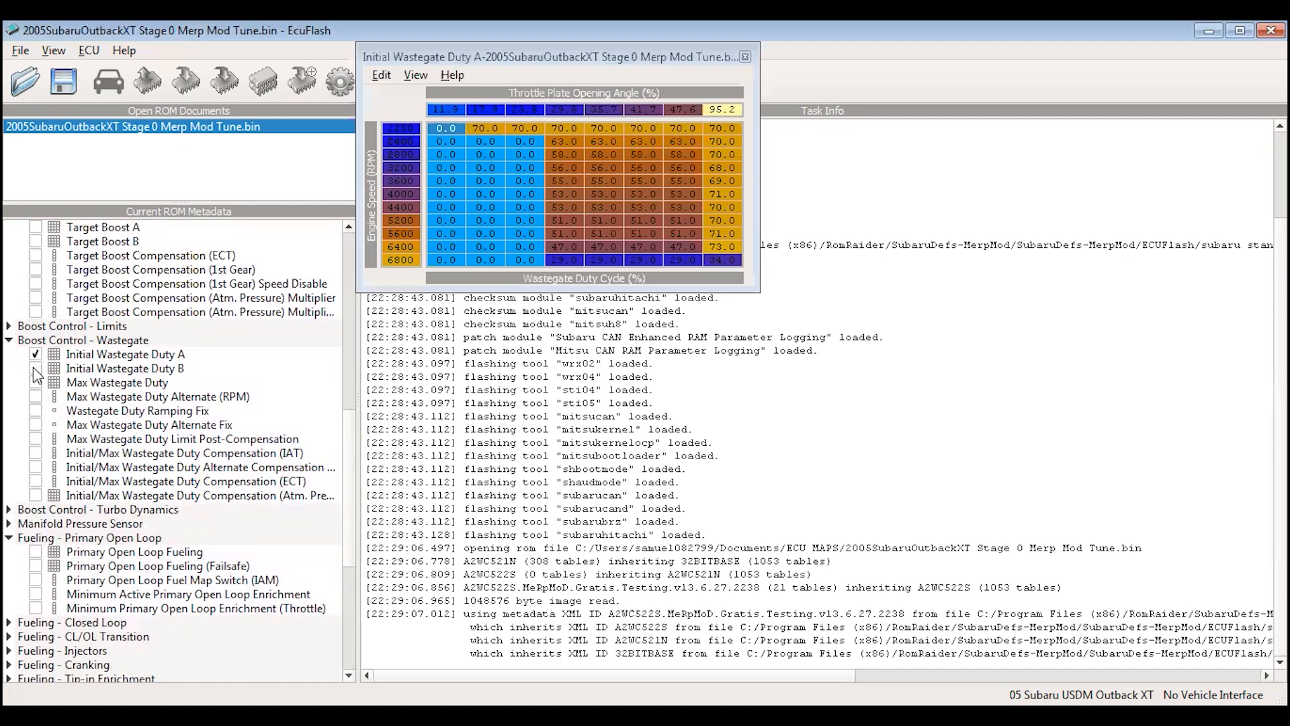
left_click(34, 368)
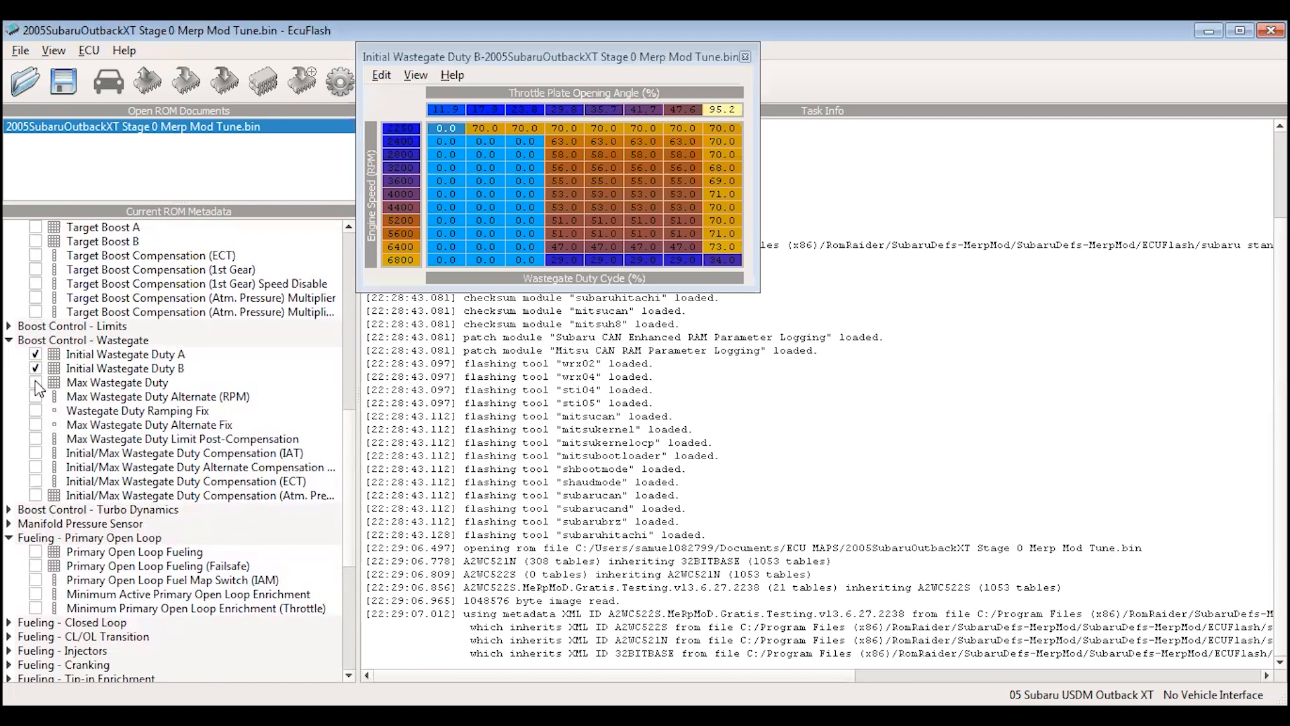
left_click(34, 383)
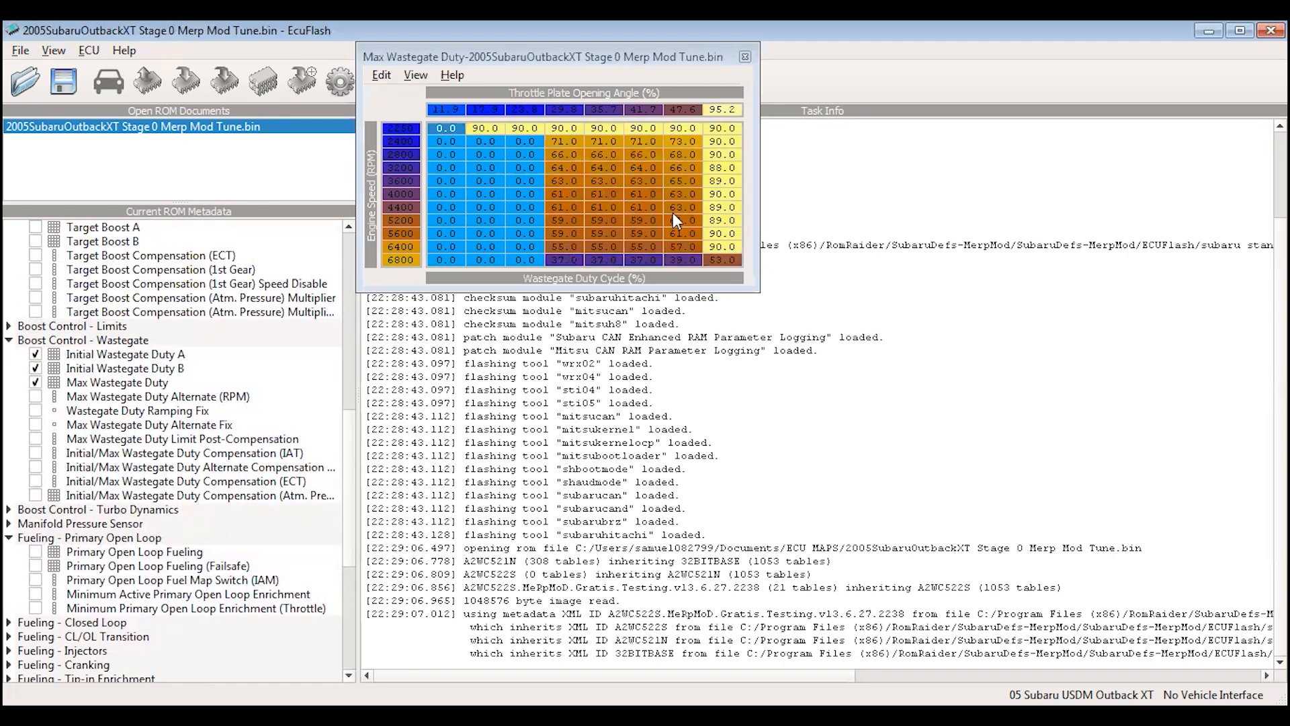
left_click(744, 57)
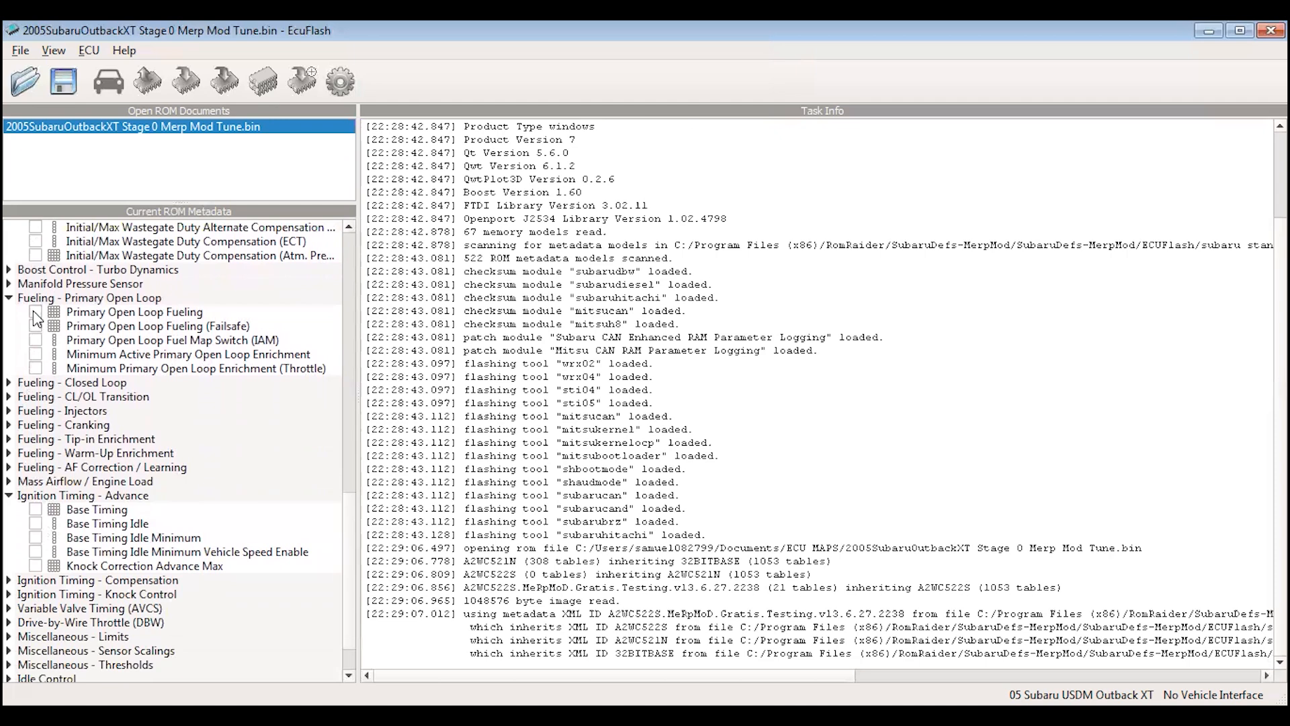
Show the Primary Open Loop Fueling table of air/fuel ratios by engine speed and load.
double_click(134, 310)
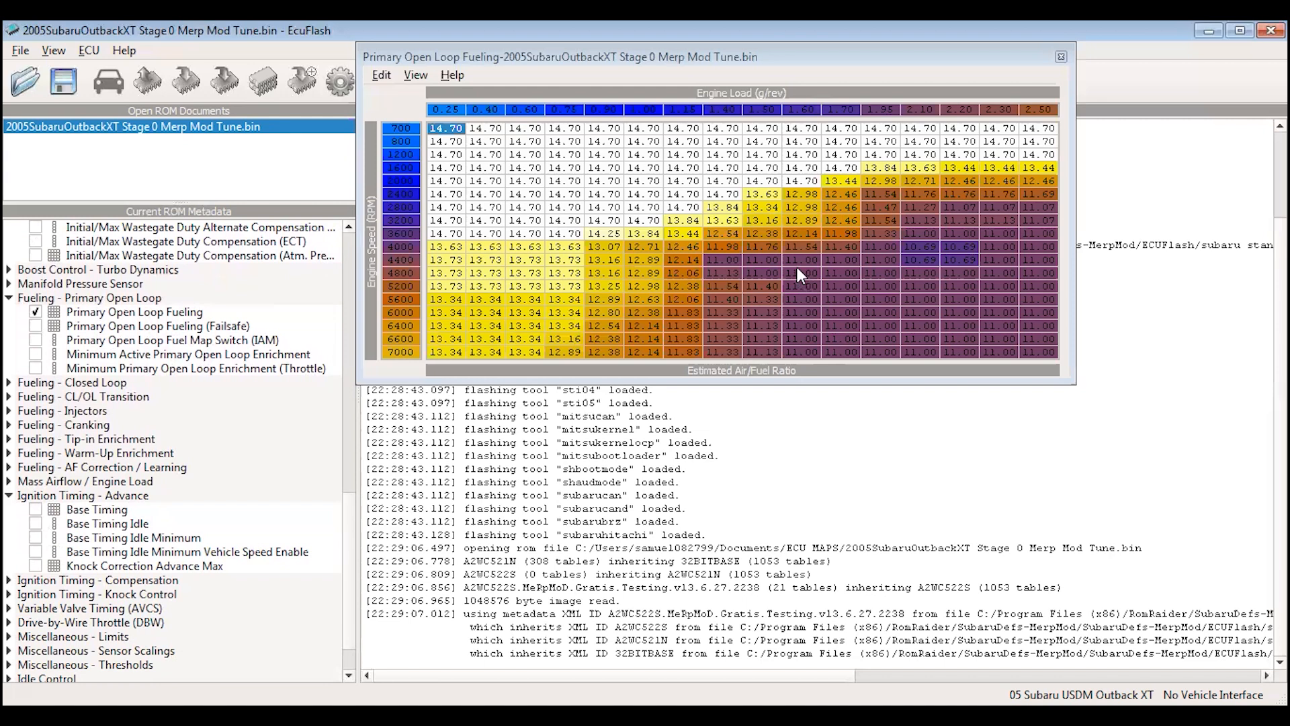
mouse_move(892, 272)
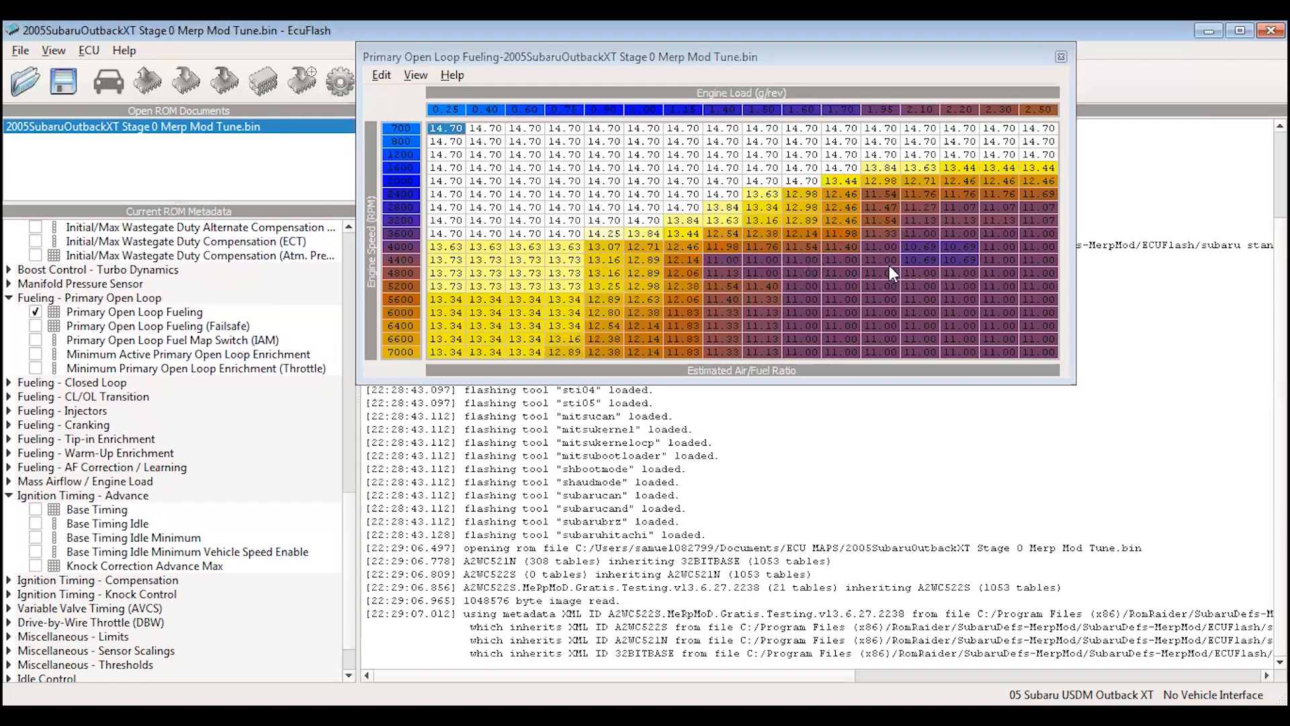
mouse_move(830, 275)
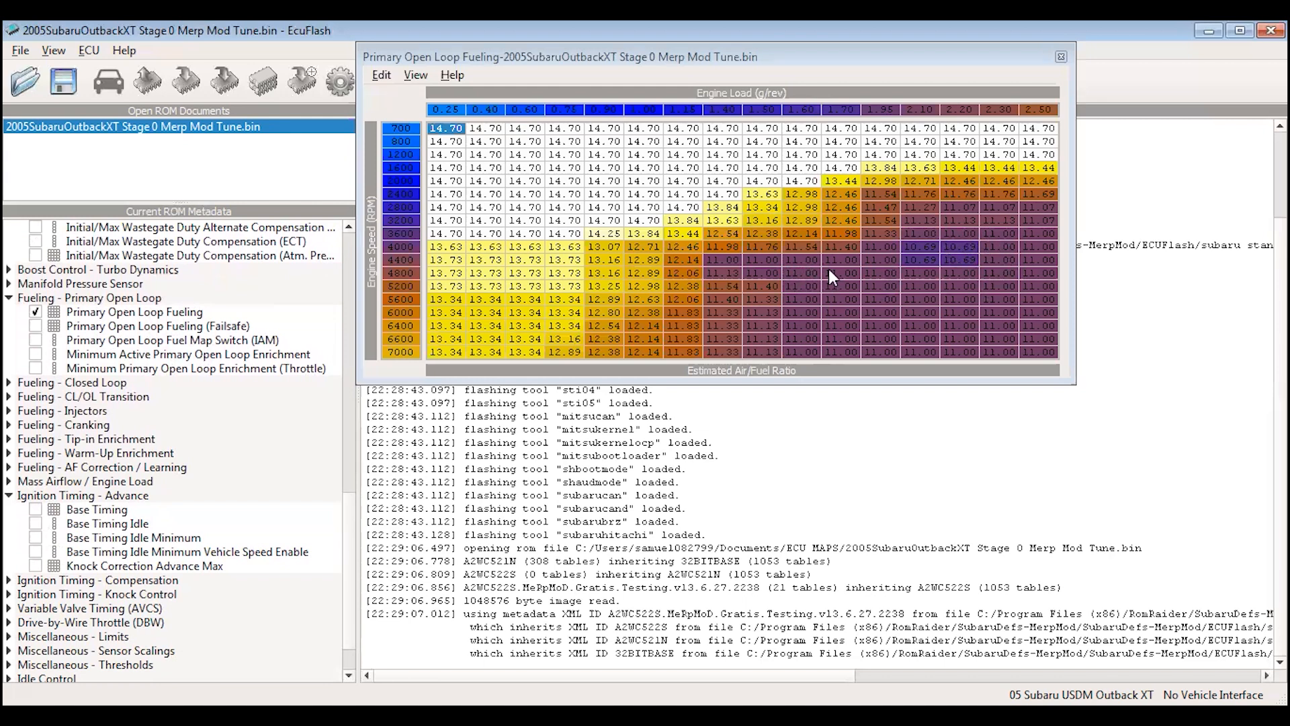